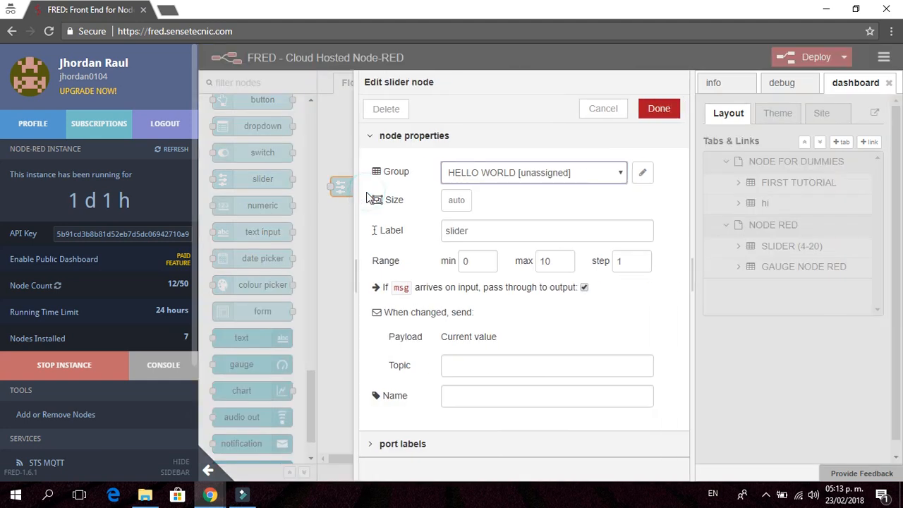
Keep HELLO WORLD as the slider's dashboard group from the Group dropdown.
{"action": "left_click", "coordinate": [532, 172]}
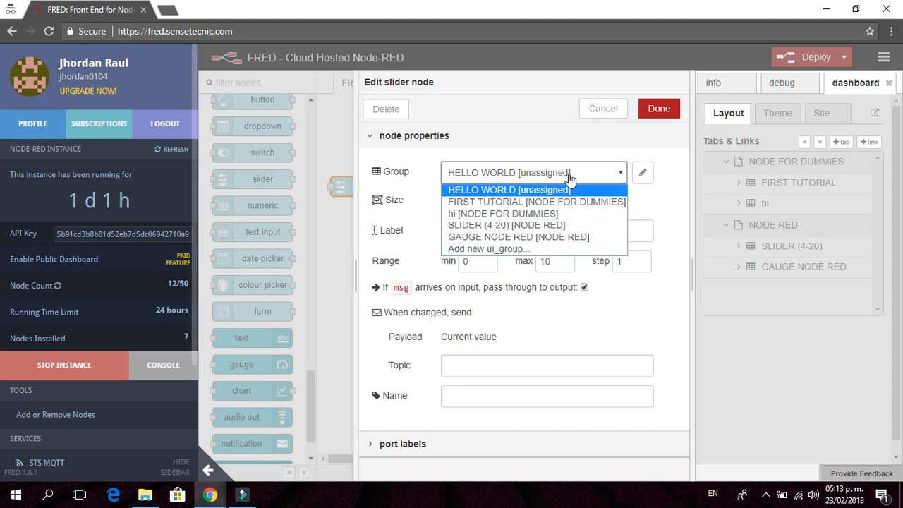
{"action": "left_click", "coordinate": [642, 172]}
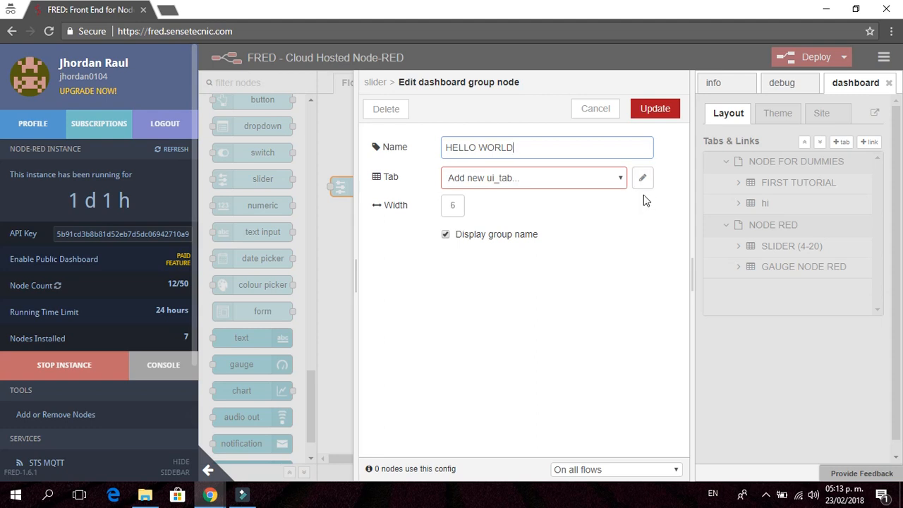
Start creating a new dashboard tab for the HELLO WORLD group.
{"action": "left_click", "coordinate": [654, 108]}
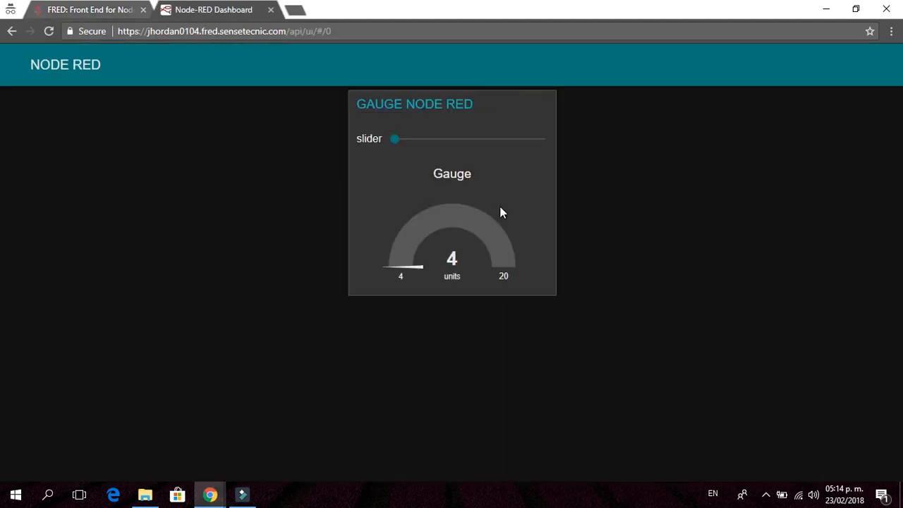
{"action": "mouse_move", "coordinate": [420, 139]}
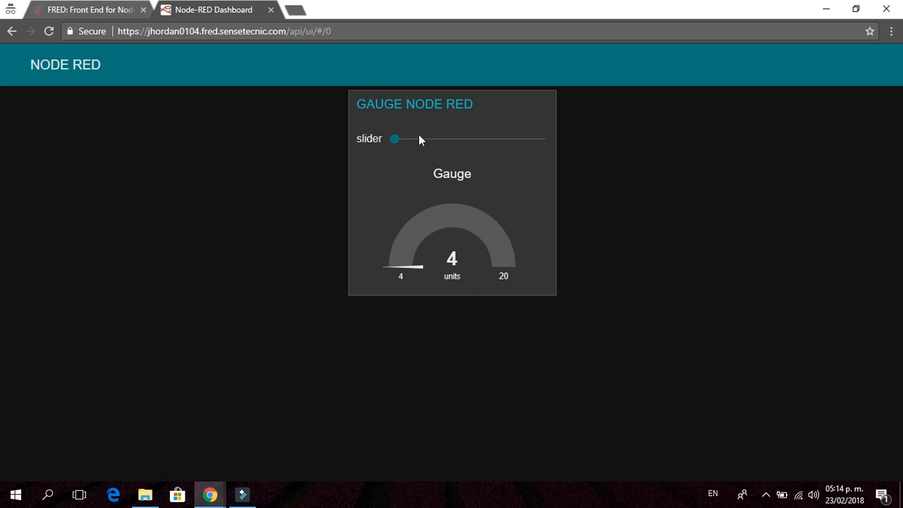
Drag the slider near maximum so the gauge climbs to 18.5, then pull it back.
{"action": "left_click_drag", "start_coordinate": [394, 138], "coordinate": [431, 138]}
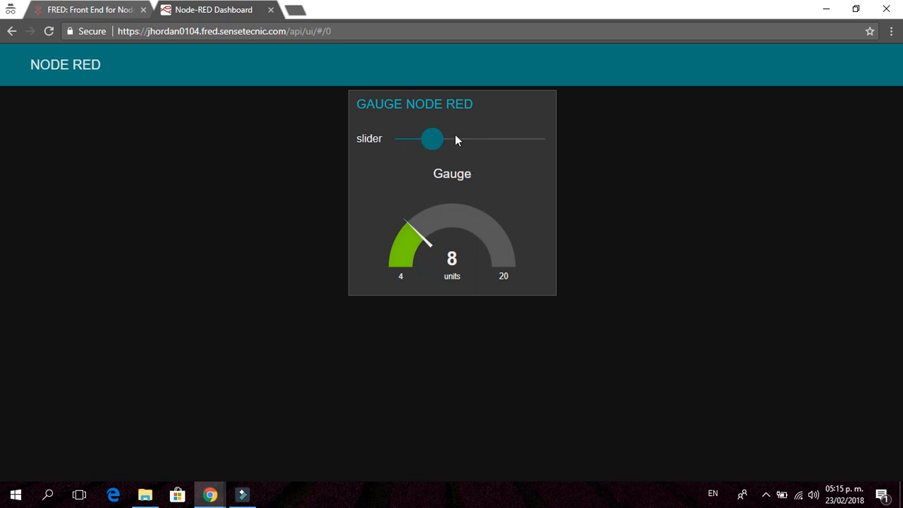
{"action": "left_click_drag", "start_coordinate": [432, 139], "coordinate": [531, 139]}
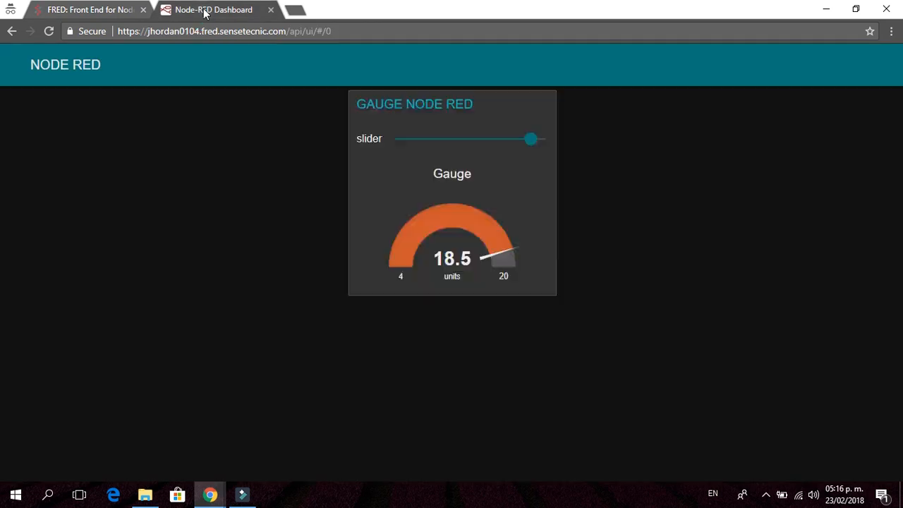
{"action": "left_click_drag", "start_coordinate": [531, 138], "coordinate": [402, 138]}
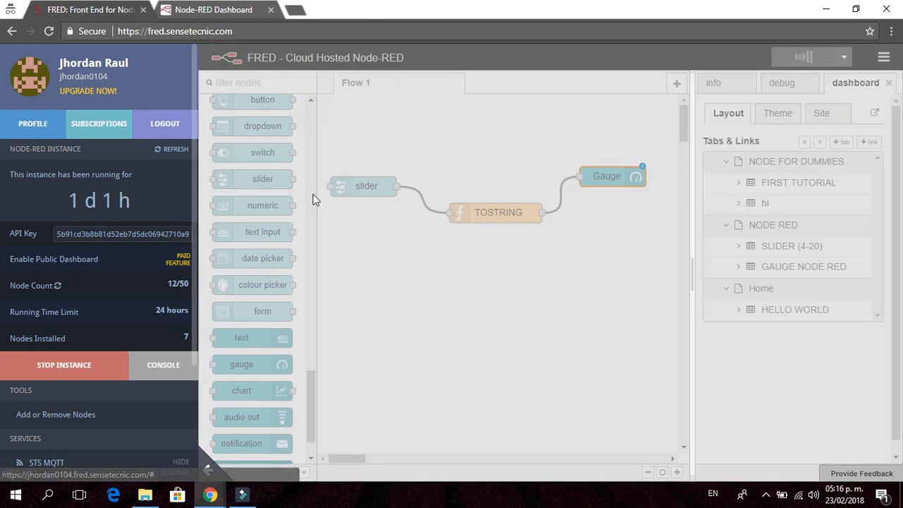
Switch to the FRED browser tab to edit the Gauge node.
{"action": "left_click", "coordinate": [214, 9]}
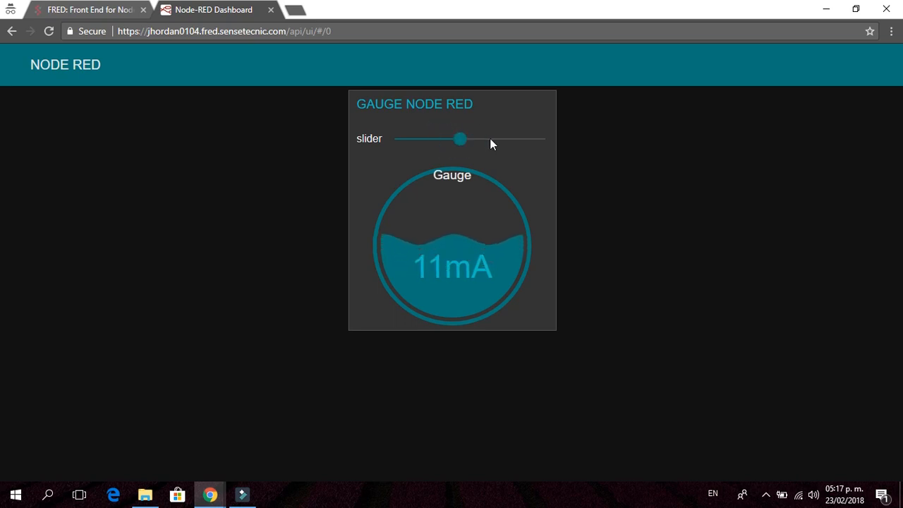
Set the slider to a middle value so the level gauge reads 11mA.
{"action": "left_click", "coordinate": [213, 9]}
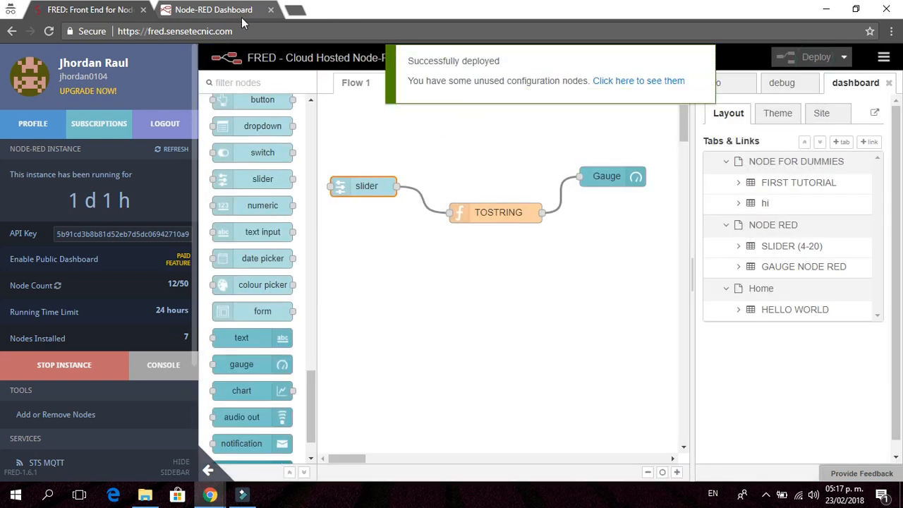